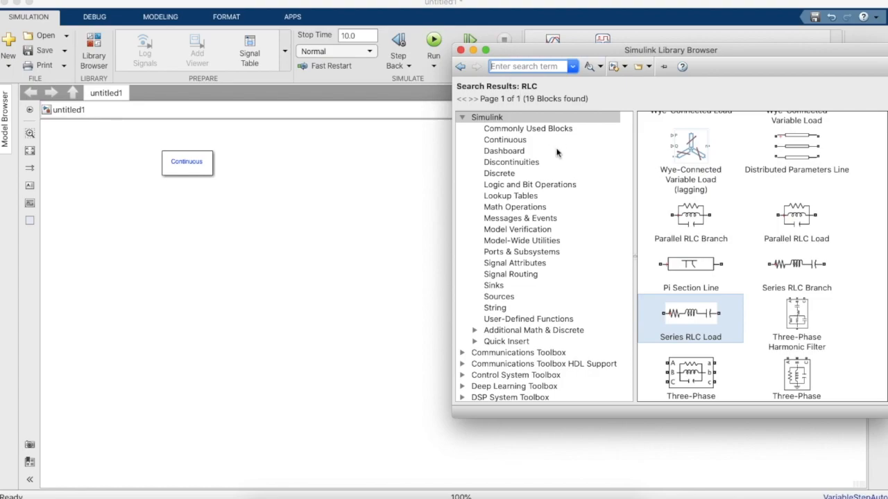
- Place a DC Voltage Source from the library, then search for the MOSFET block
type("Voltage Dc")
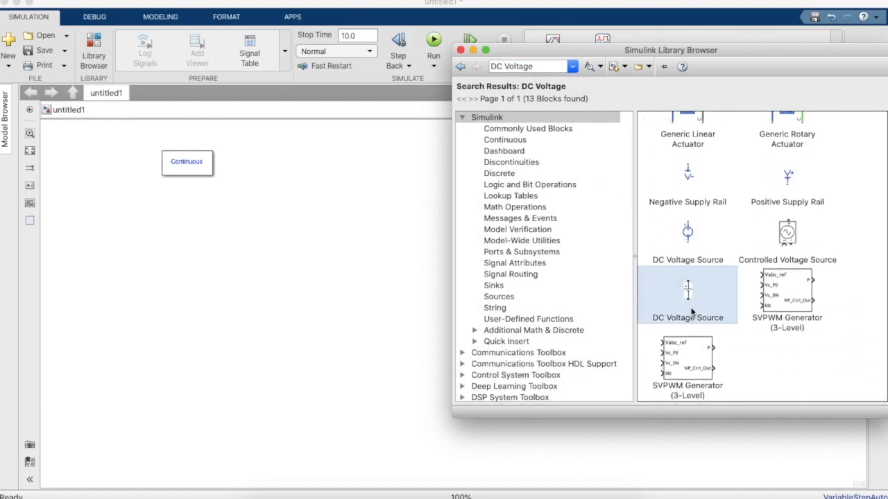
left_click_drag(688, 287, 217, 297)
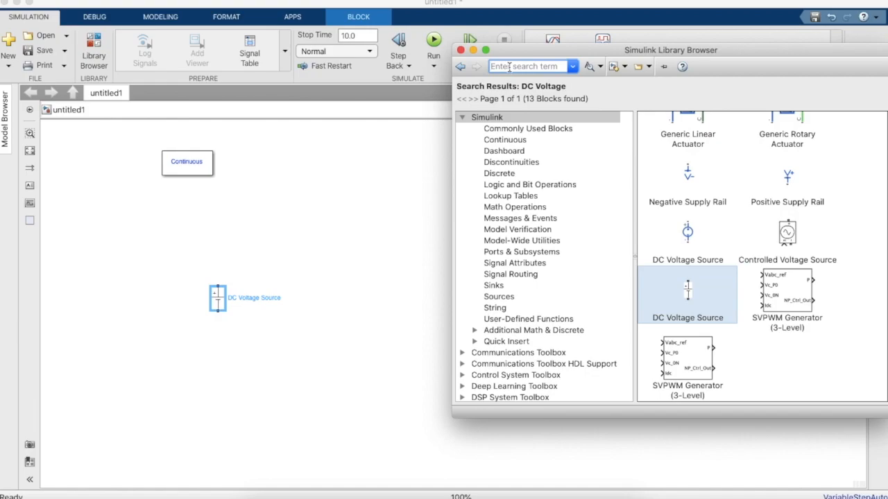
type("Mosfet")
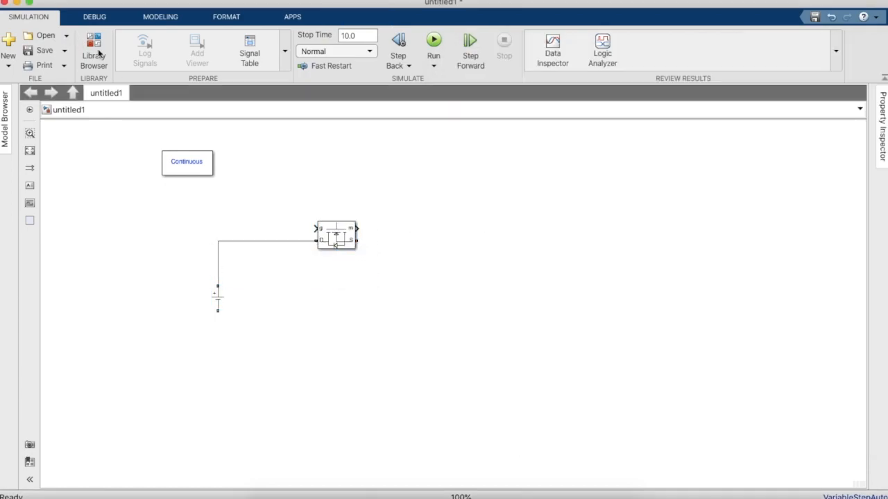
- Place a Diode block rotated upright just below the MOSFET
left_click(93, 42)
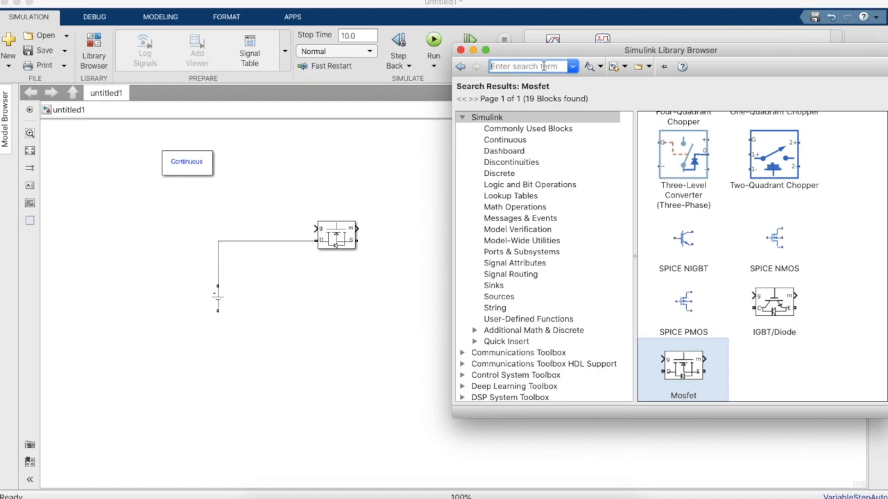
type("Diode")
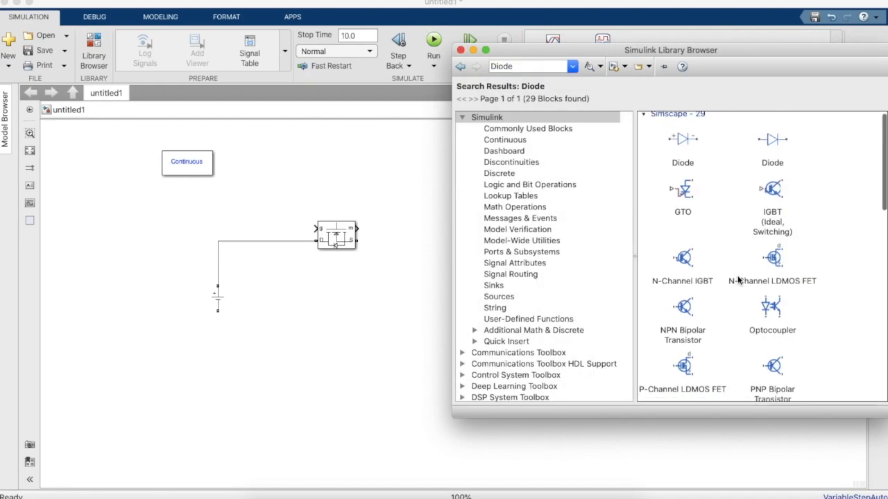
scroll("down", 3)
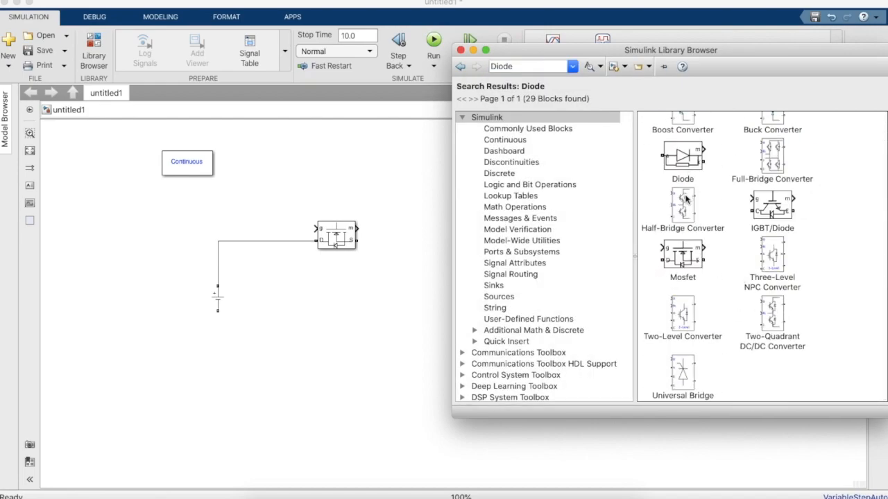
left_click_drag(682, 159, 368, 316)
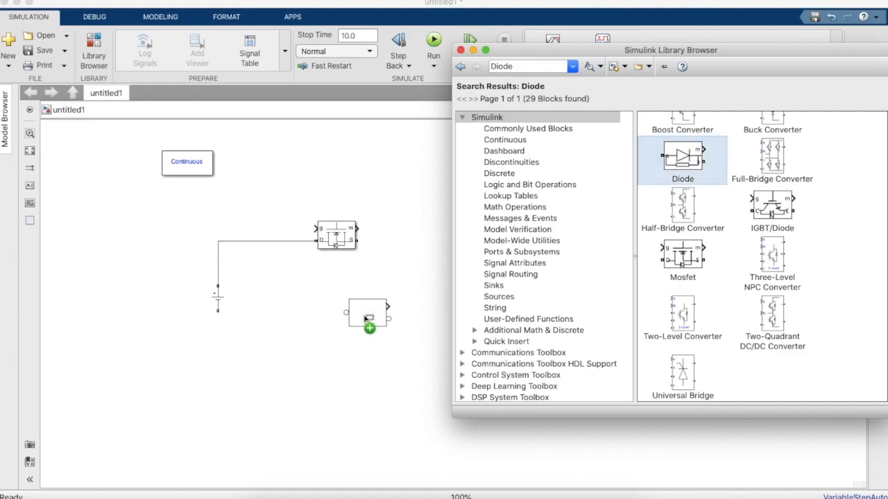
left_click_drag(682, 160, 369, 302)
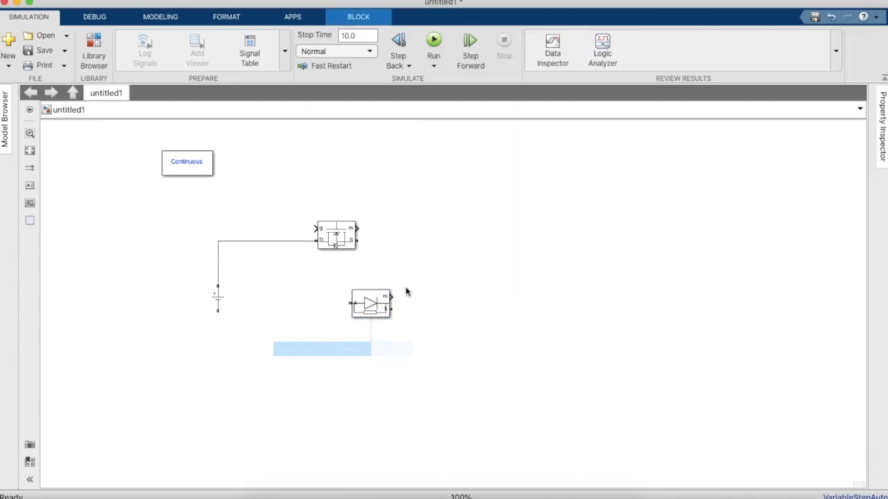
left_click(369, 303)
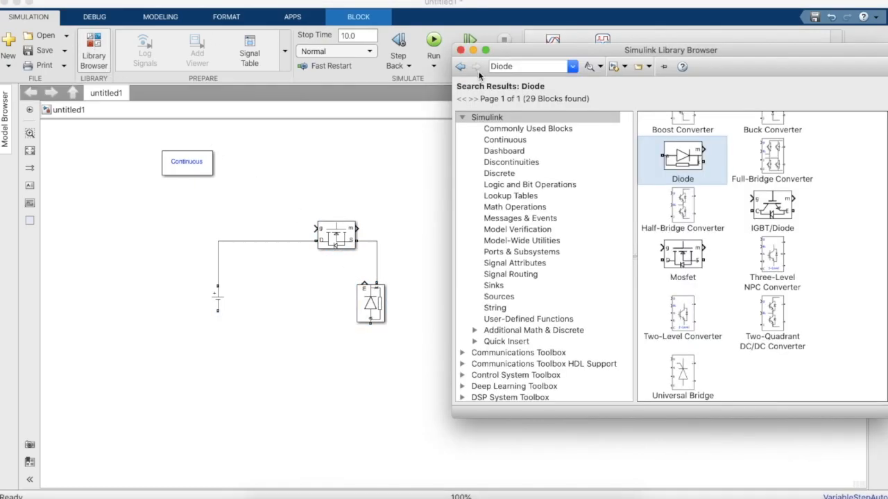
- Place a Series RLC Branch after the MOSFET and a vertical capacitor branch below it
left_click(527, 66)
type("RLC")
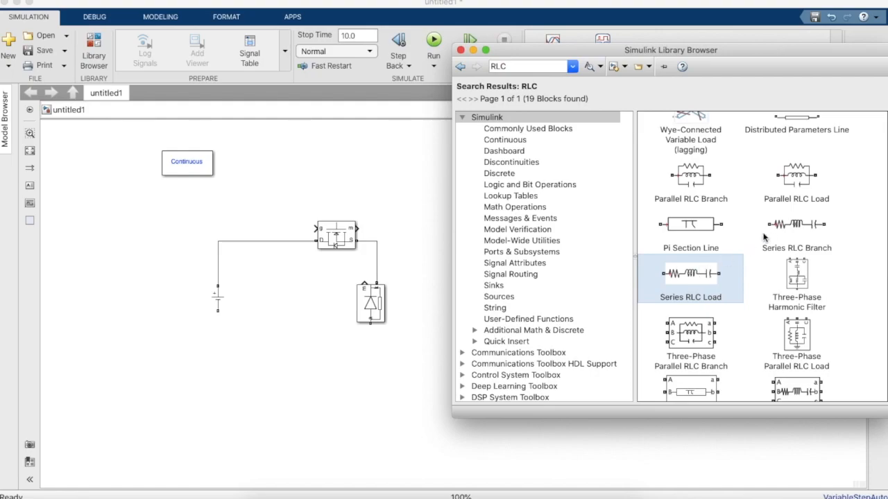
left_click(796, 229)
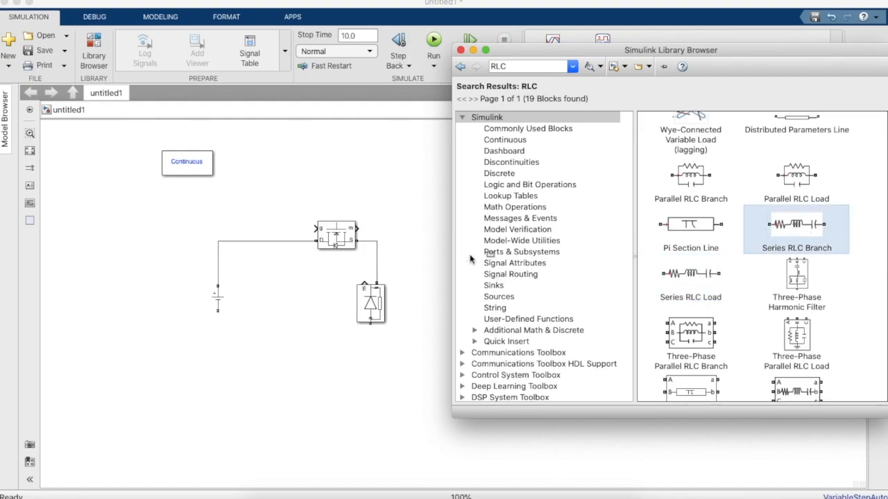
left_click_drag(796, 223, 429, 242)
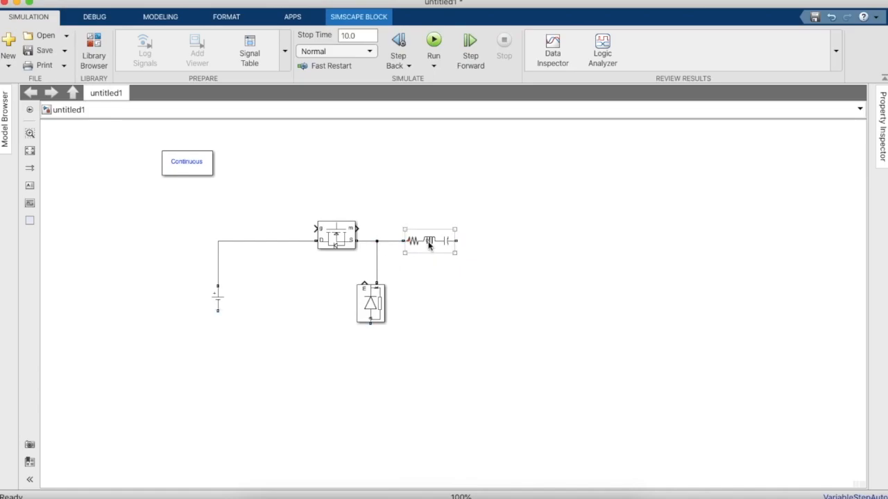
left_click_drag(429, 242, 466, 307)
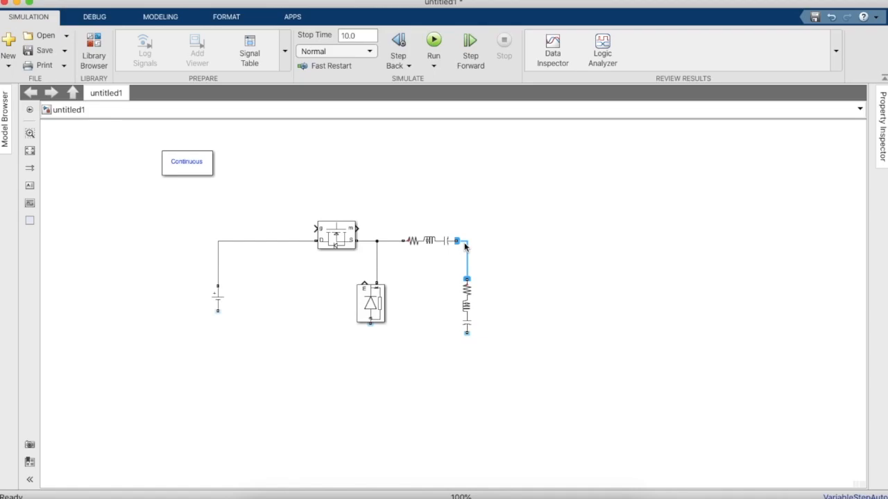
left_click(465, 286)
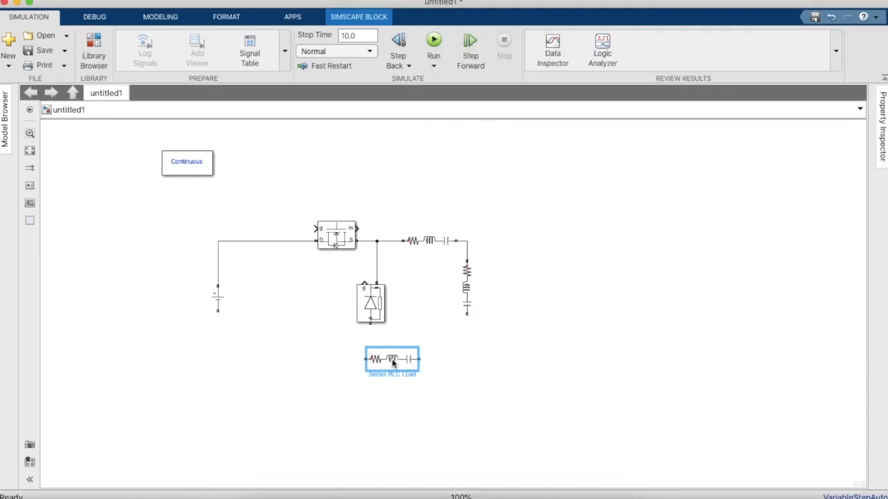
- Place a Series RLC Load at the right end of the circuit
left_click_drag(391, 359, 547, 275)
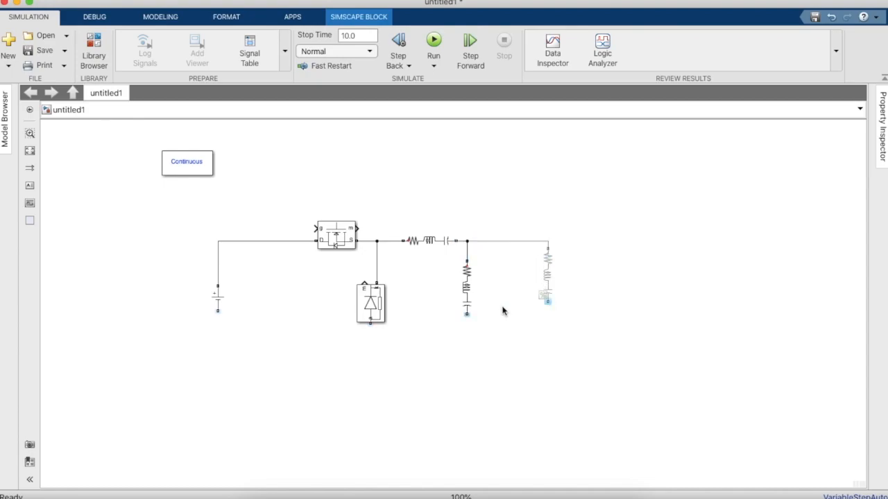
left_click(547, 287)
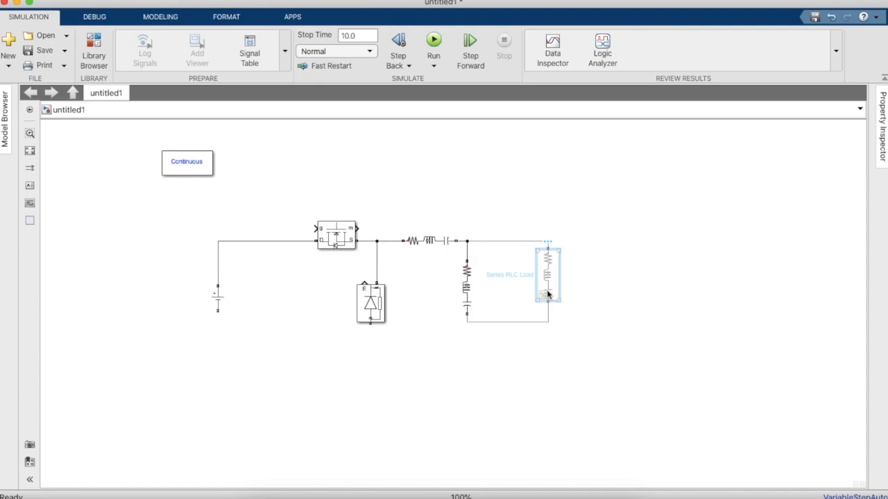
- Discard the misbehaving load and place a fresh Series RLC Load in its position
double_click(546, 285)
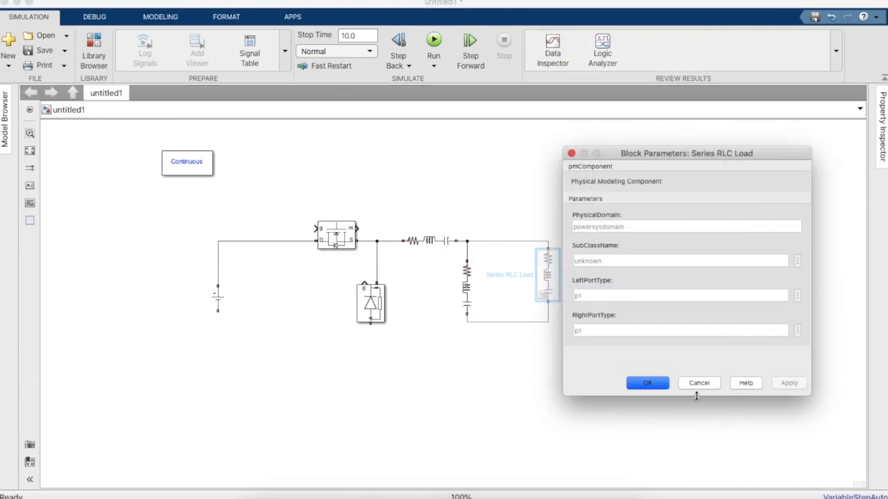
left_click(646, 383)
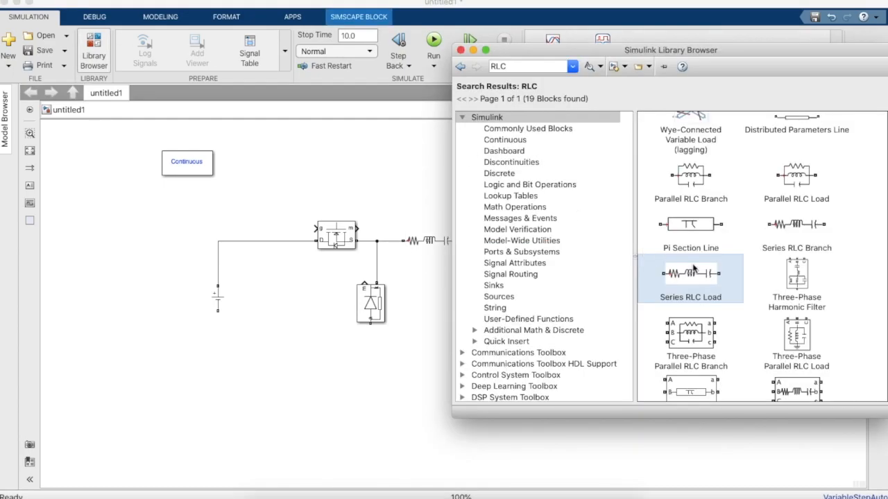
left_click_drag(689, 272, 433, 366)
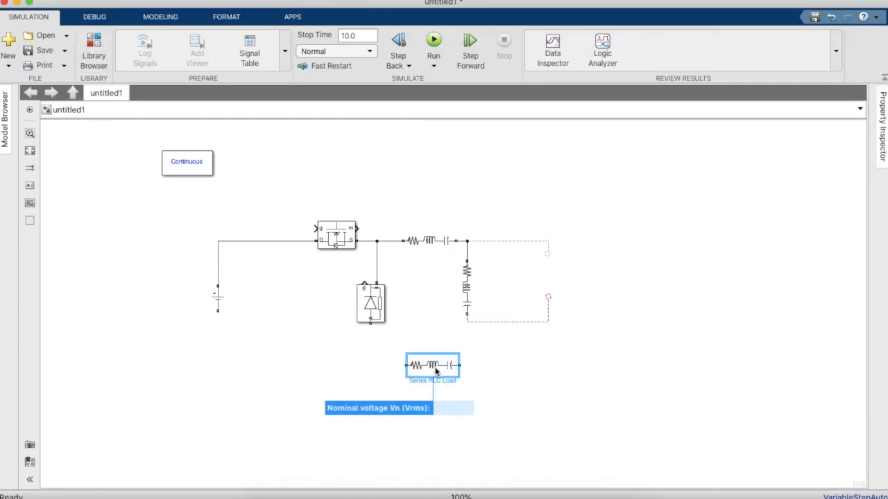
left_click_drag(433, 366, 586, 266)
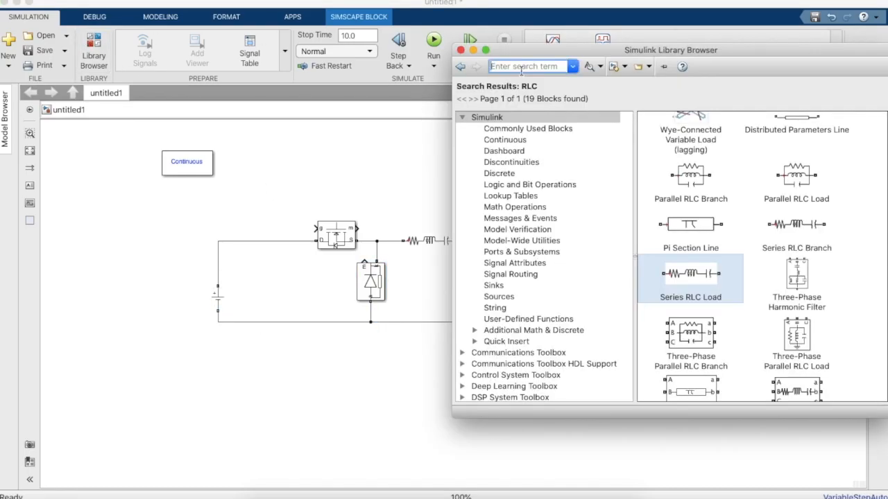
- Find the PWM Generator (DC-DC) in the library to drive the switch
type("PWM")
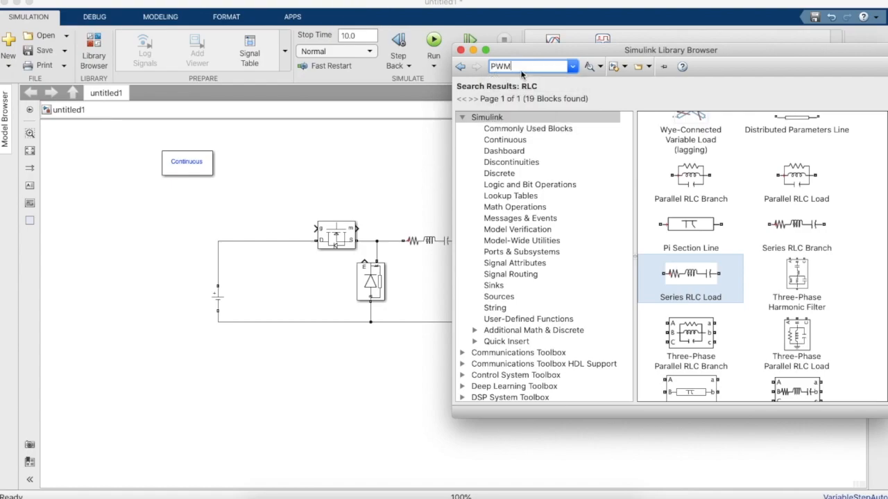
key("Enter")
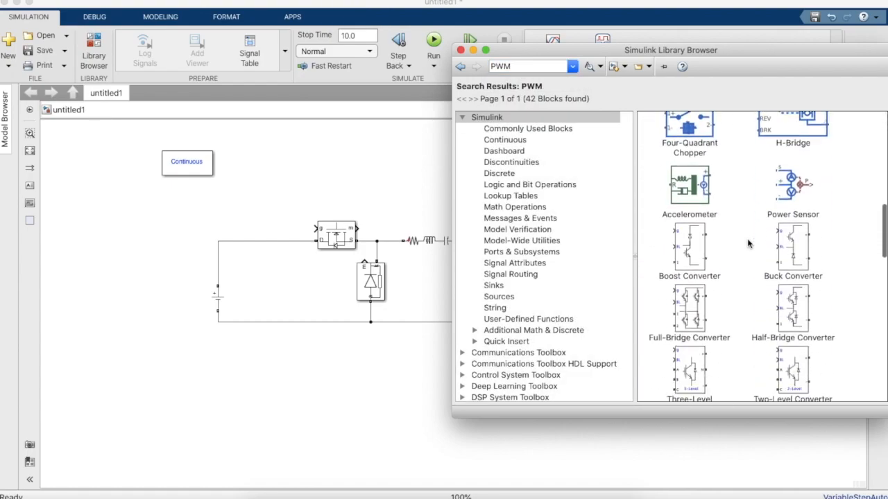
scroll("down", 3)
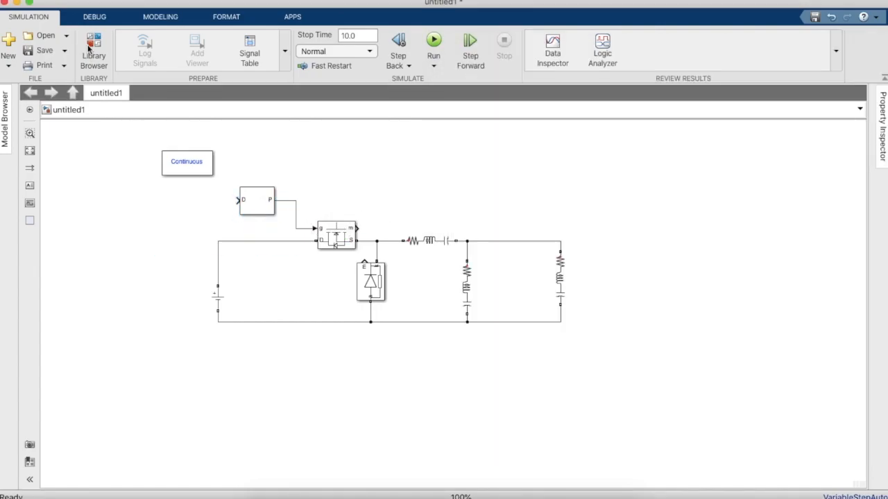
- Place a Constant block left of the PWM generator for its duty-cycle input
left_click(94, 49)
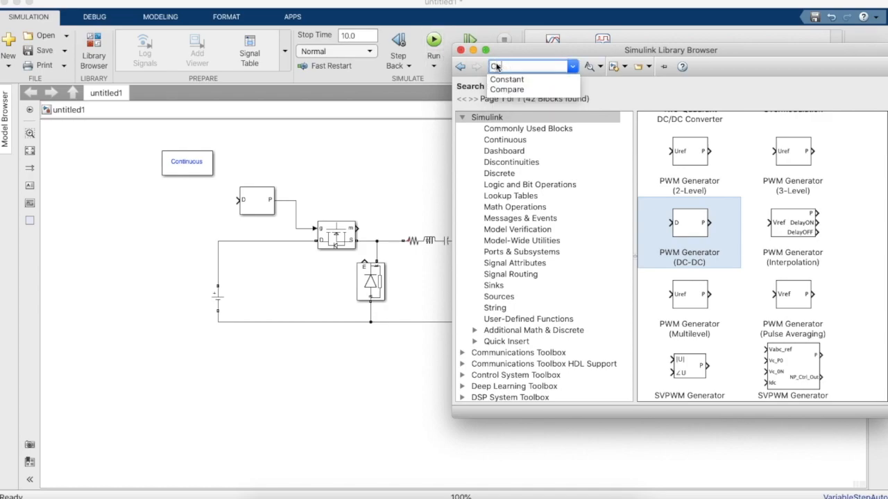
left_click(508, 79)
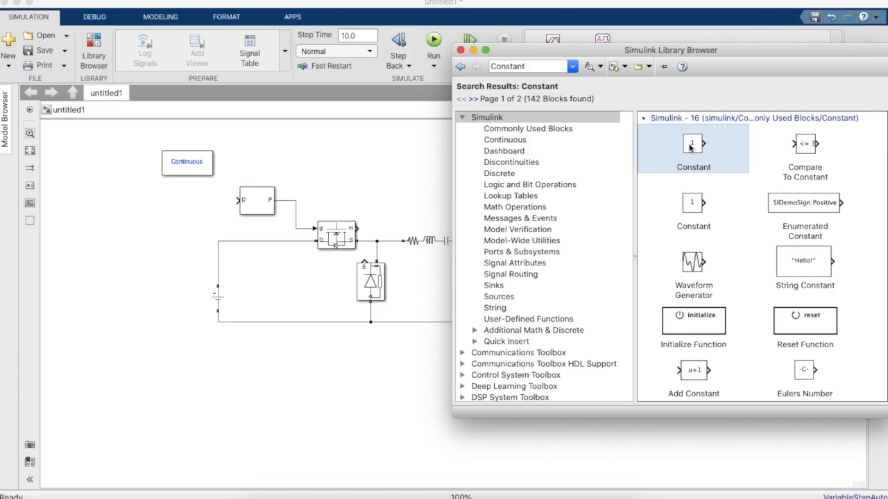
left_click_drag(692, 143, 214, 200)
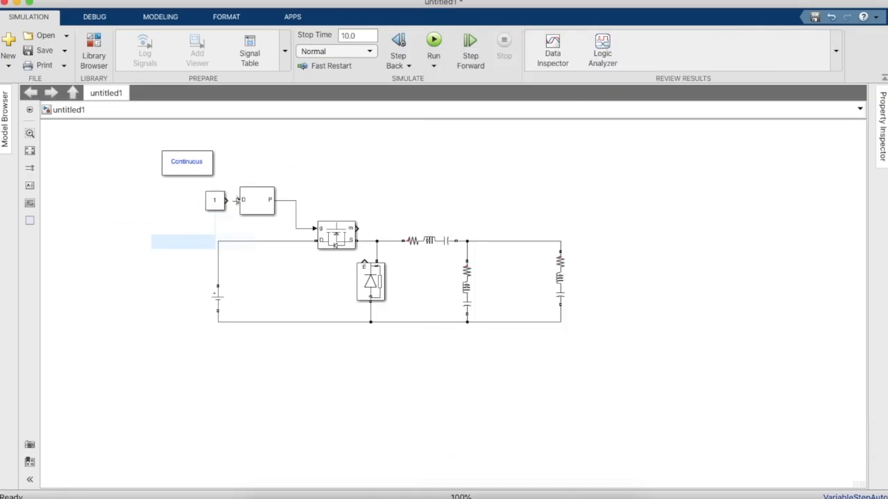
- Set the Constant to 0.5 and confirm the PWM switching frequency and DC source voltage
left_click(213, 200)
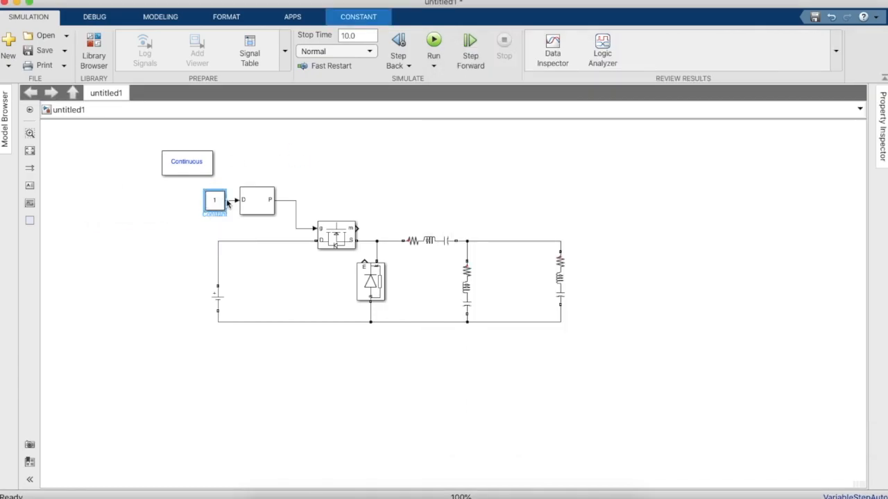
double_click(213, 200)
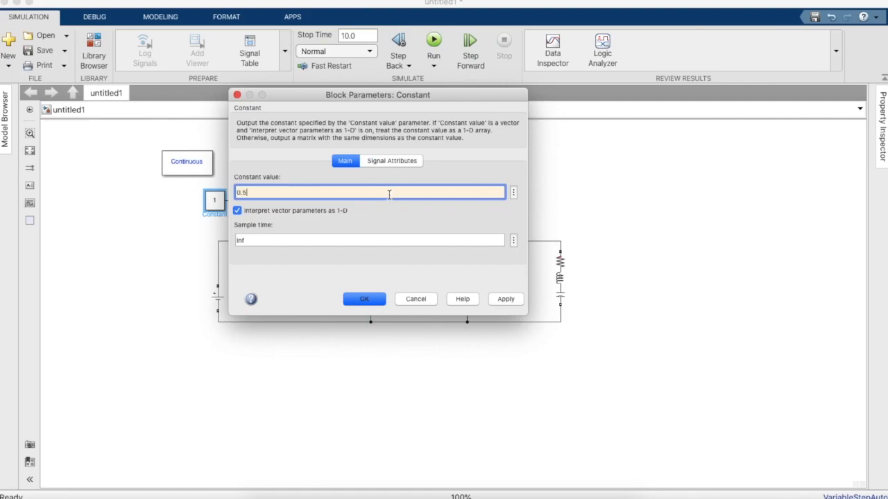
left_click(363, 300)
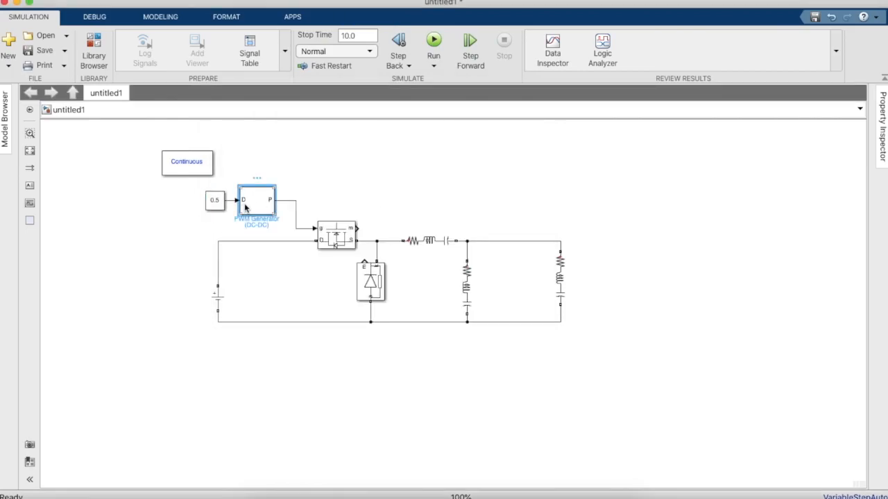
double_click(256, 200)
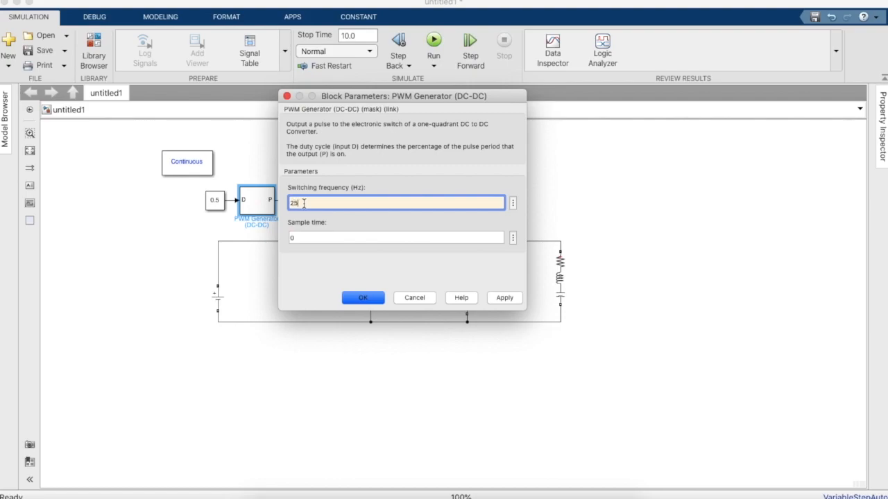
left_click(363, 296)
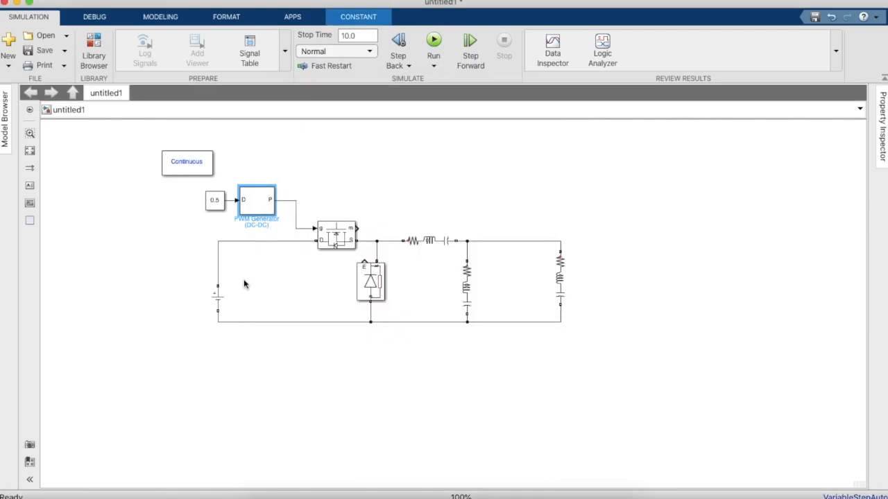
double_click(216, 298)
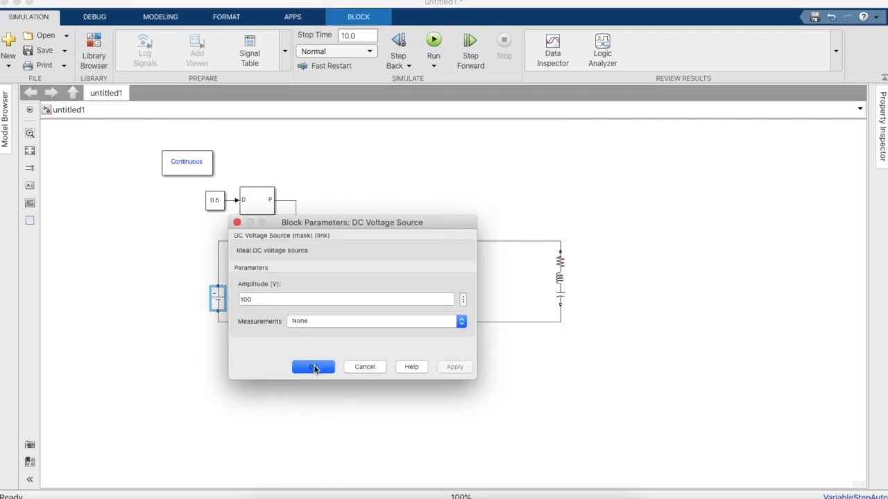
left_click(313, 366)
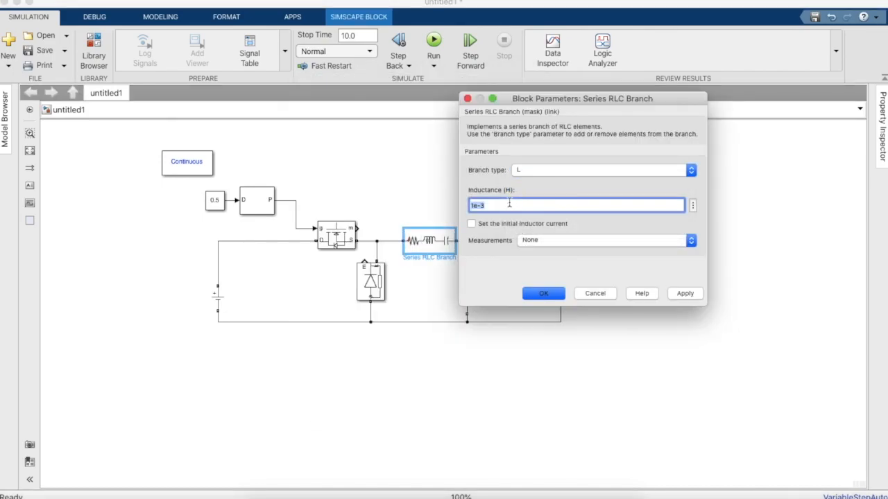
- Set the inductor to 3.3, the capacitor value, and a purely resistive 50 V, 500 W load
type("3.33e0")
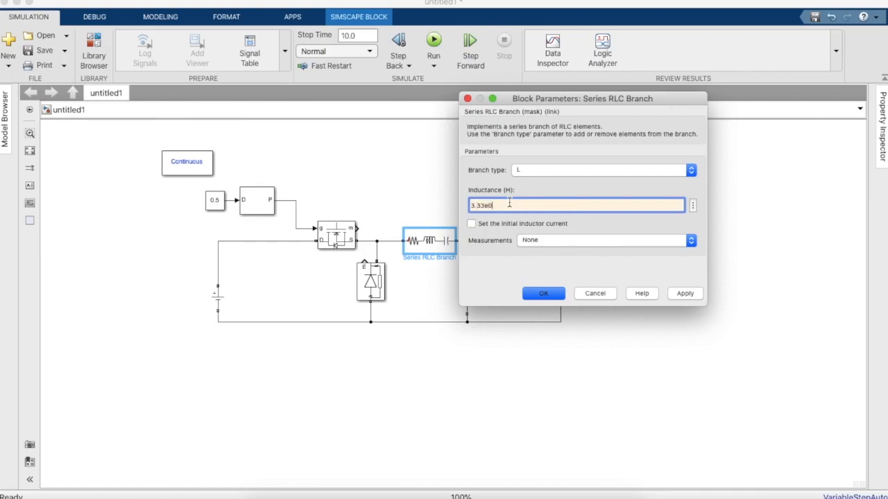
left_click(544, 294)
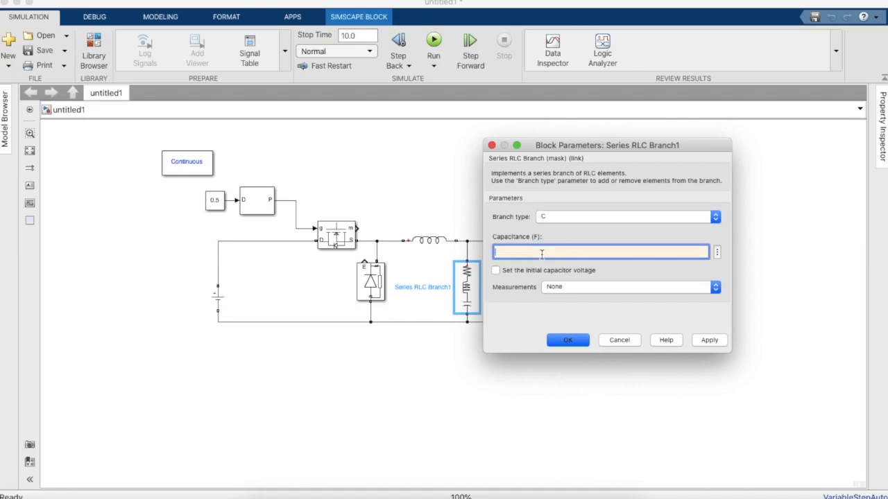
type("6e")
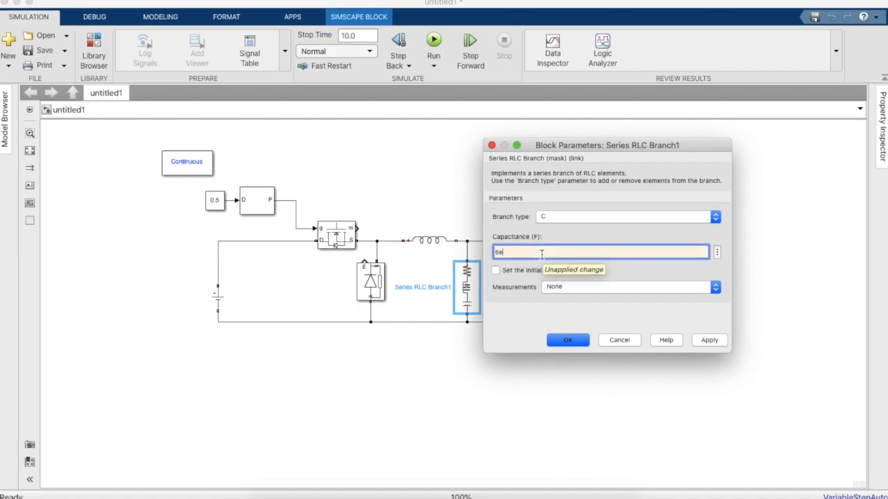
type("-")
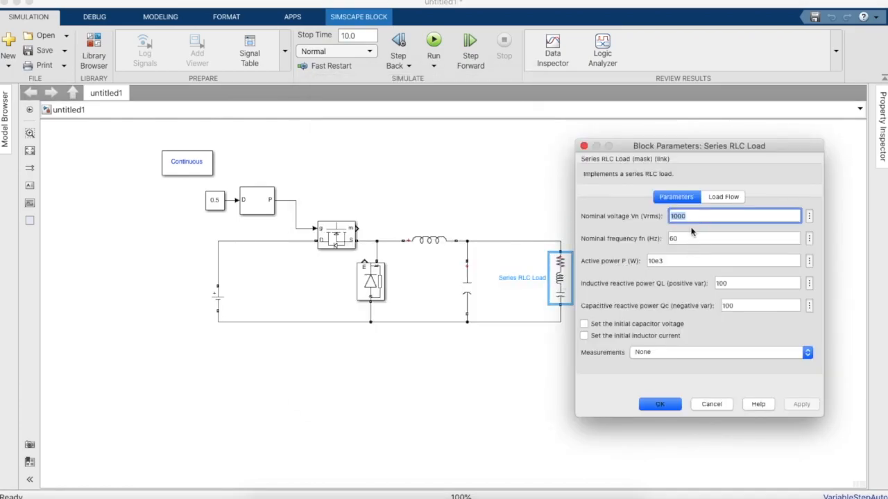
type("50")
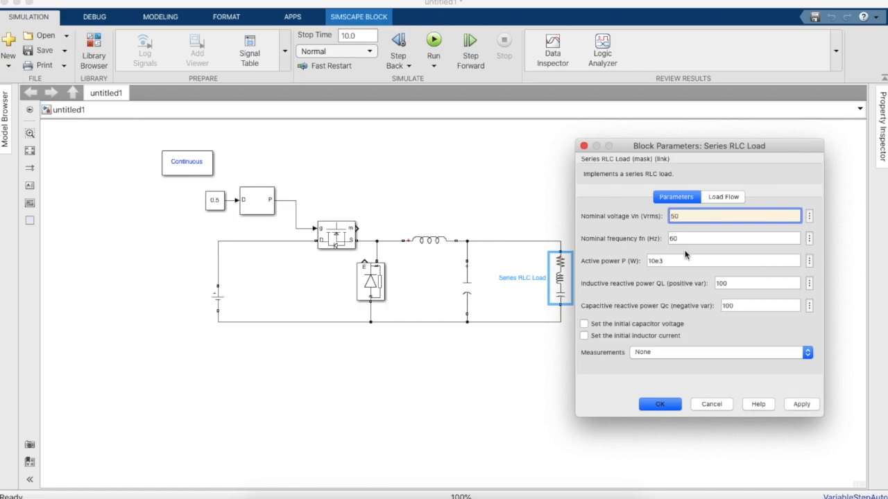
type("500")
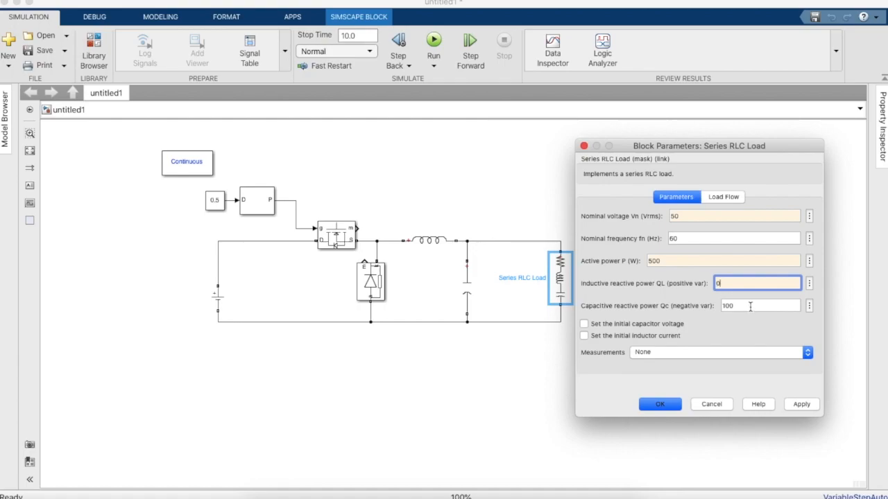
left_click(660, 405)
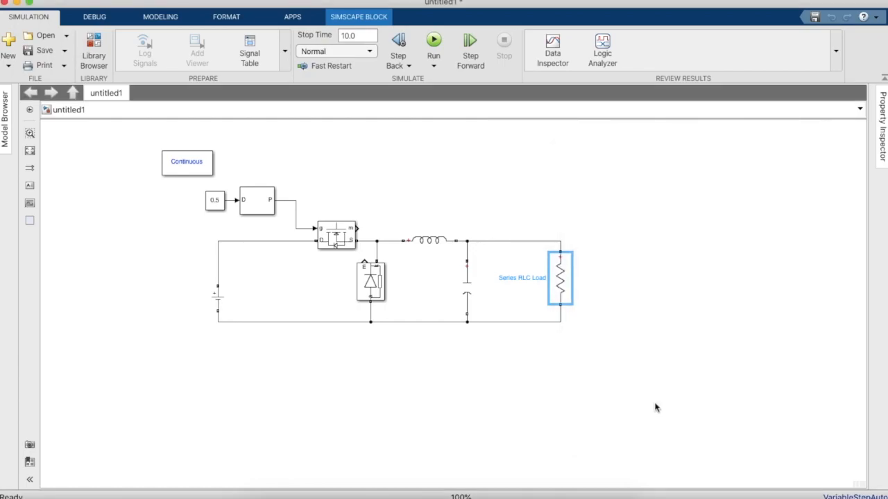
- Place a Voltage Measurement block across the load
left_click(657, 408)
type("VOL")
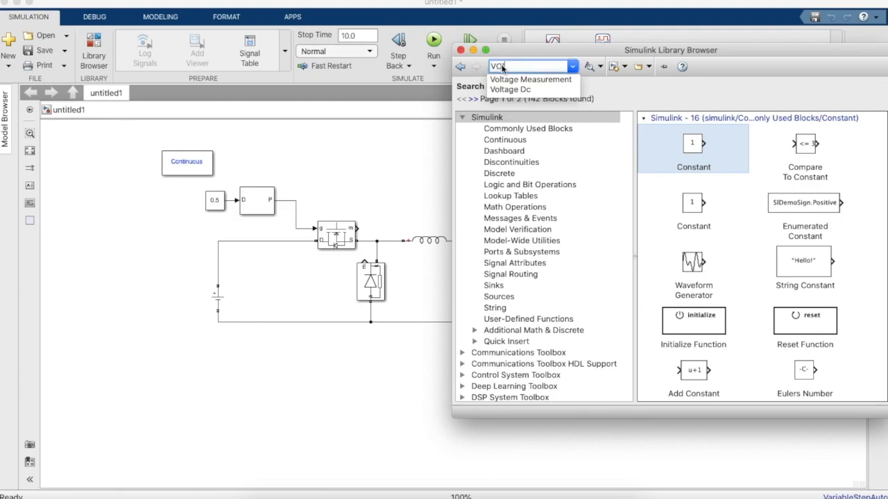
left_click(522, 79)
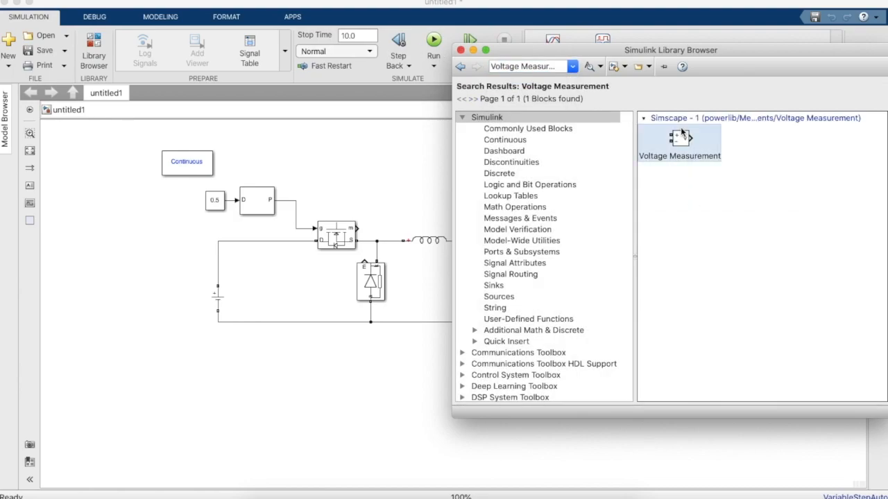
left_click_drag(679, 139, 602, 271)
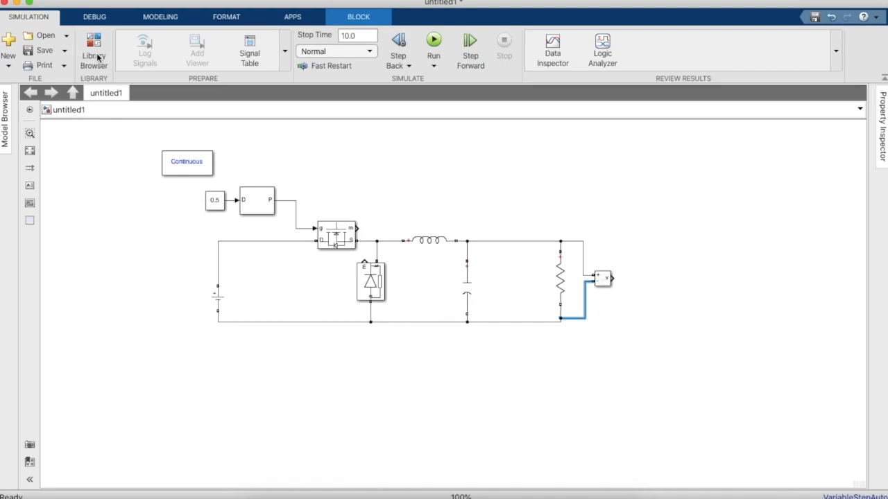
- Place a Scope beside the output measurement and wire both voltage measurements into it
left_click(93, 42)
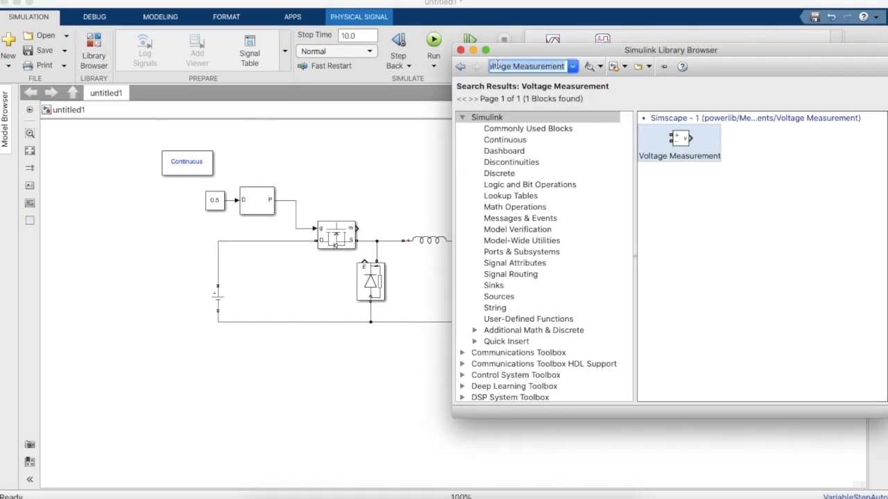
type("Scope")
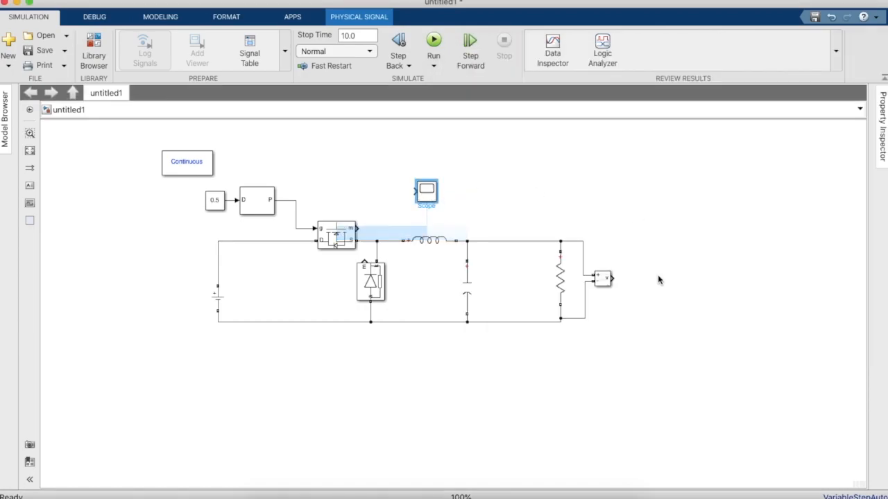
left_click_drag(425, 191, 641, 279)
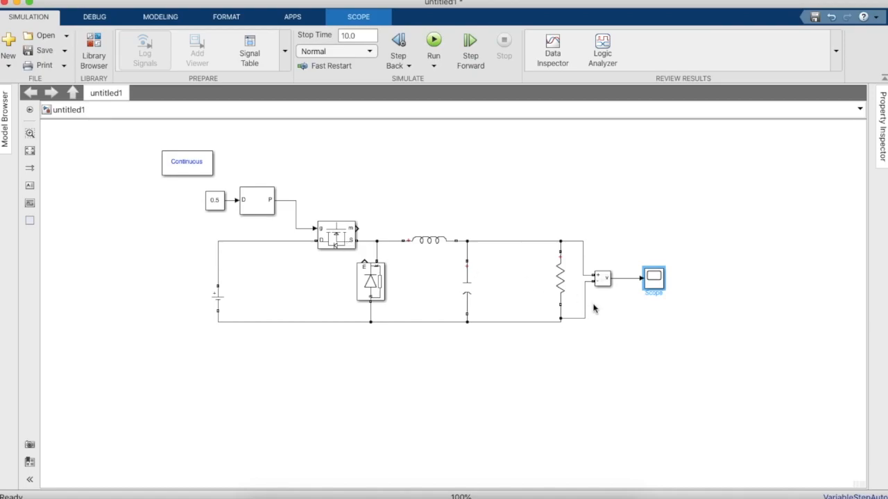
left_click(602, 279)
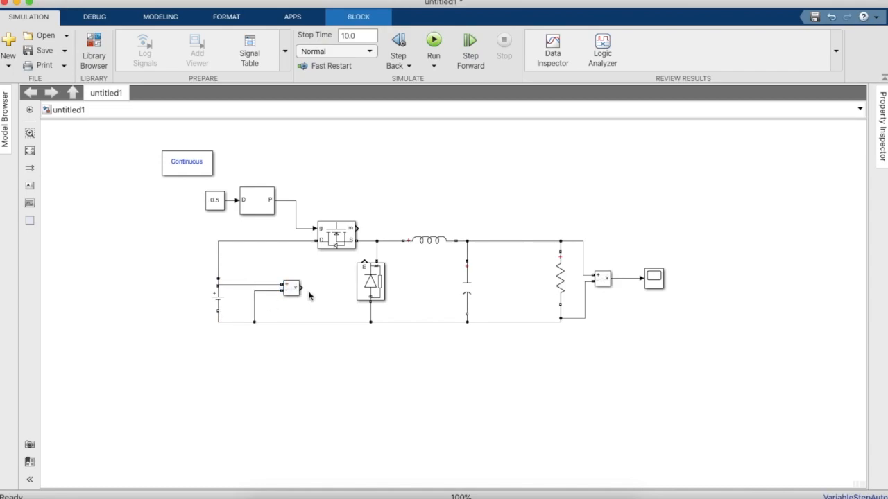
left_click_drag(291, 287, 641, 285)
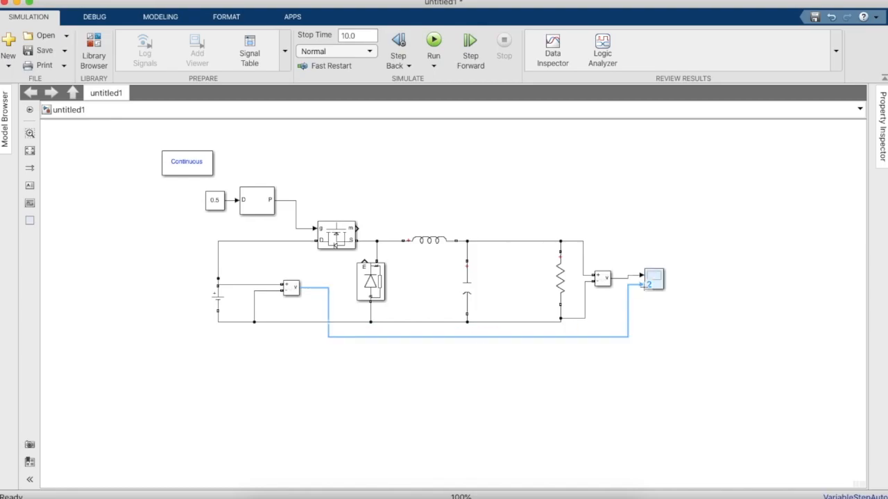
left_click(652, 280)
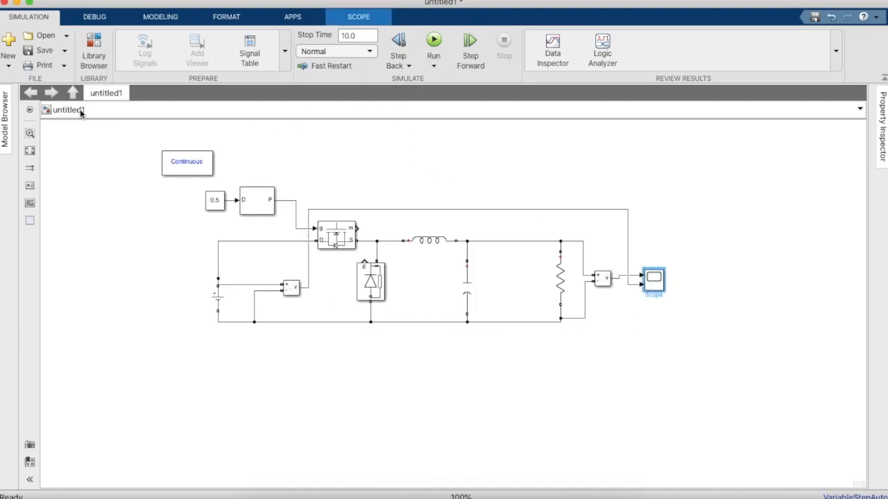
- Show the scope display and run the boost converter simulation
double_click(652, 281)
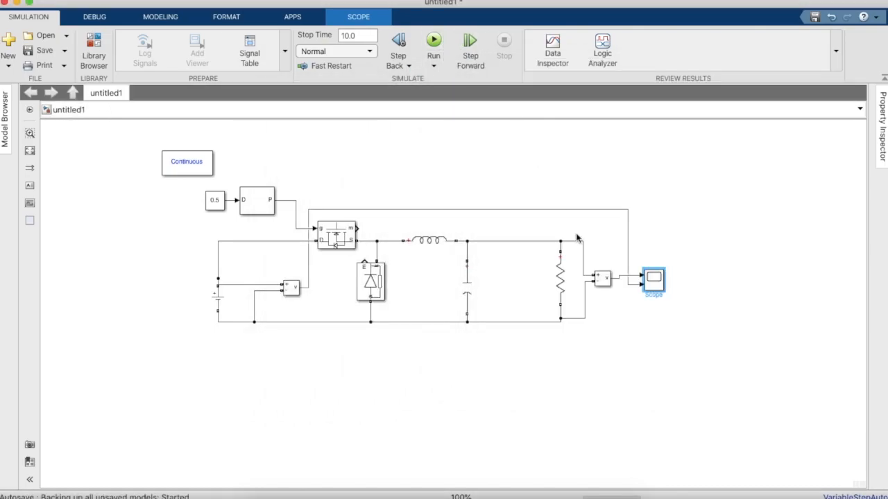
left_click(433, 43)
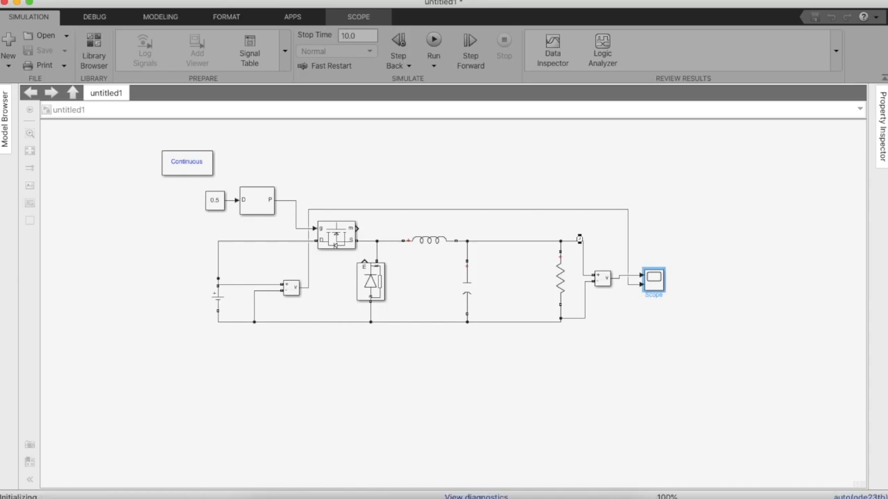
left_click(433, 48)
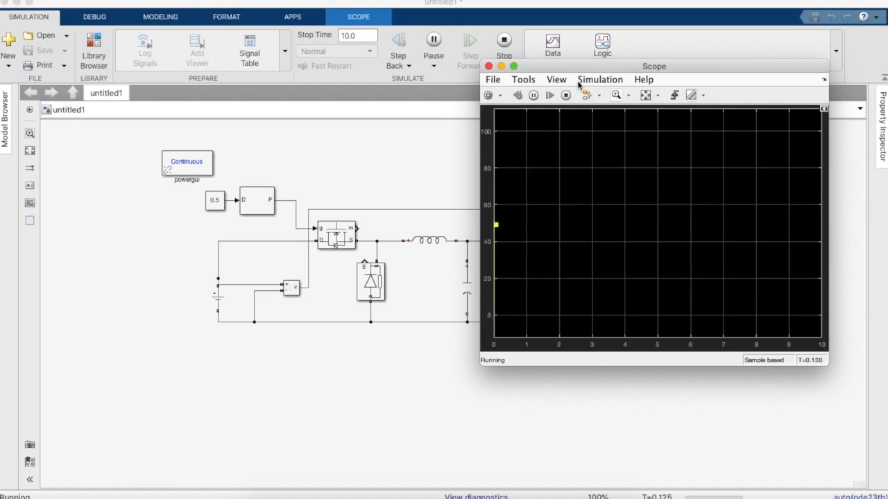
mouse_move(541, 82)
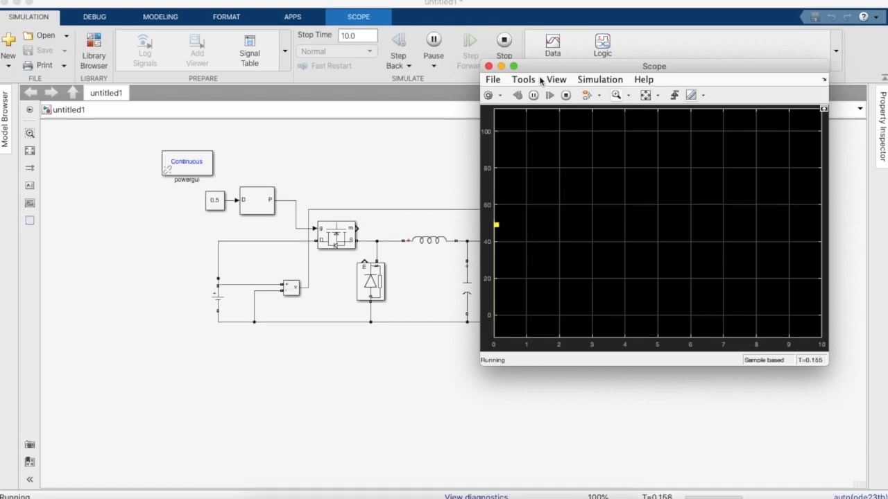
- Set the first voltage trace's line width to 3.0 in the scope style settings
left_click(554, 79)
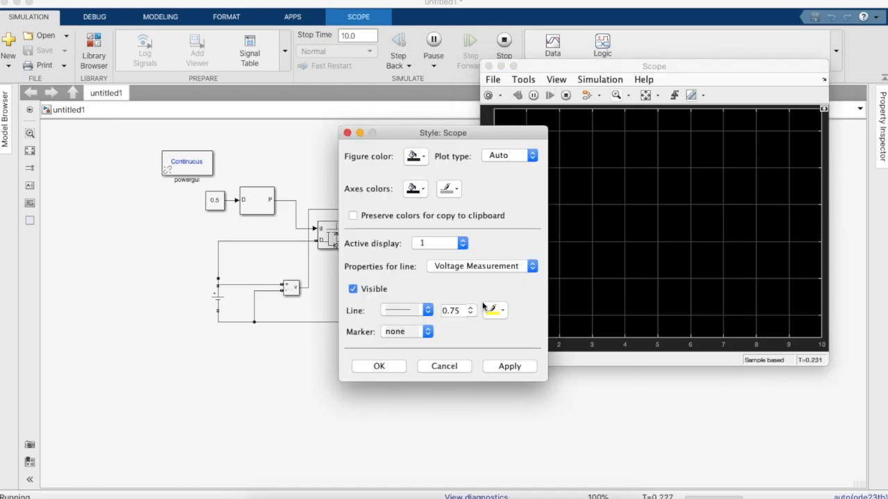
mouse_move(495, 283)
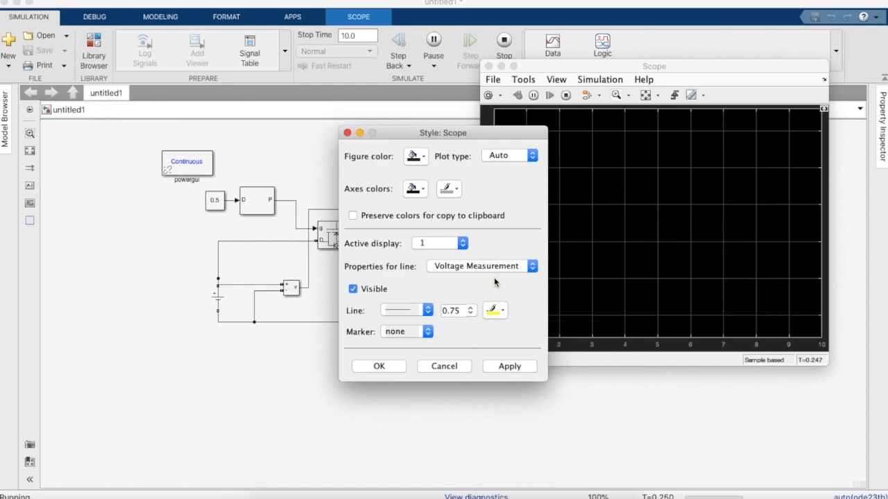
left_click(469, 311)
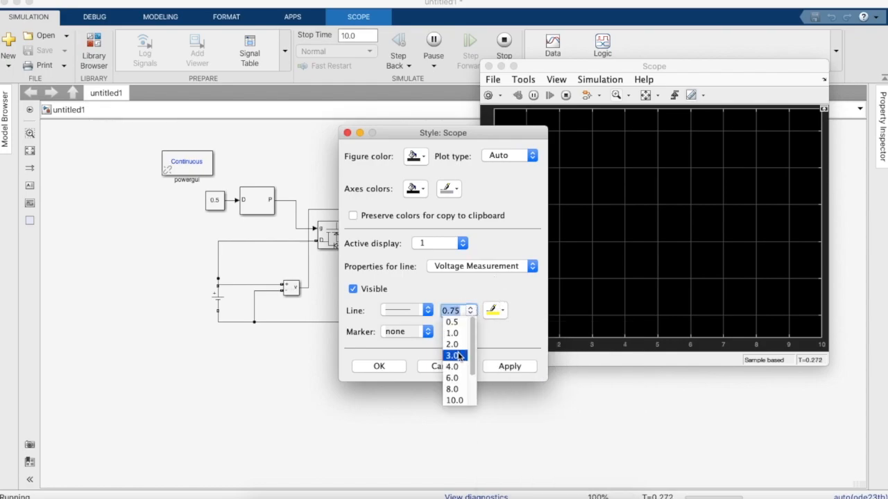
left_click(453, 356)
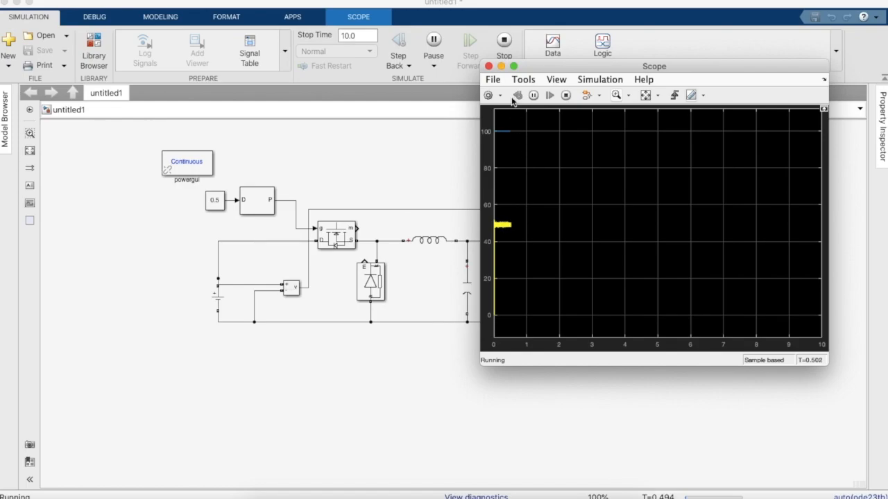
- Reopen the style settings and select the Voltage Measurement1 trace for styling
left_click(555, 79)
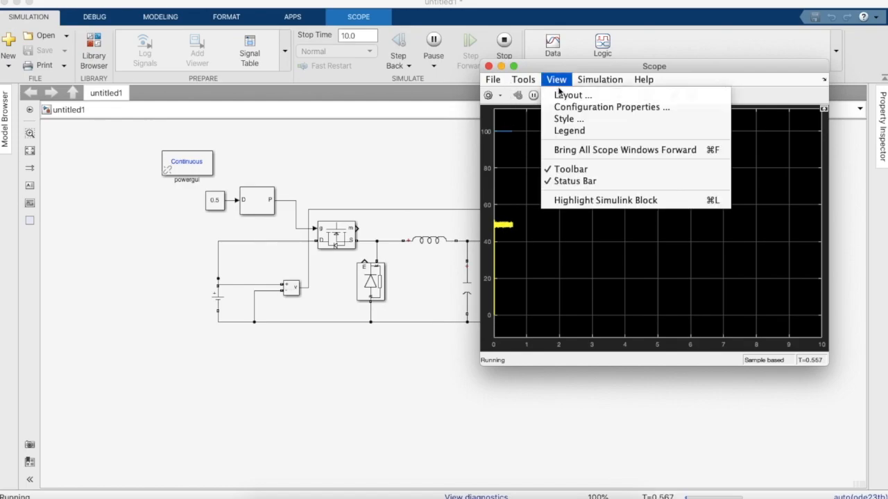
left_click(563, 119)
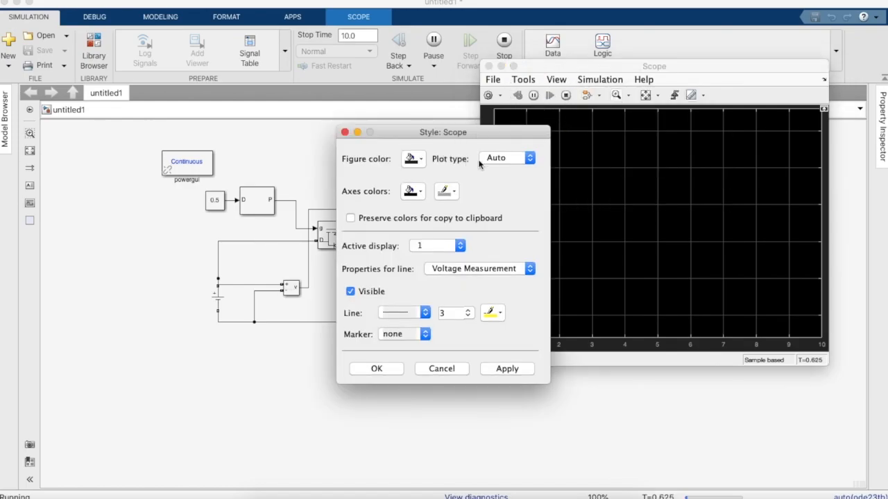
left_click(477, 269)
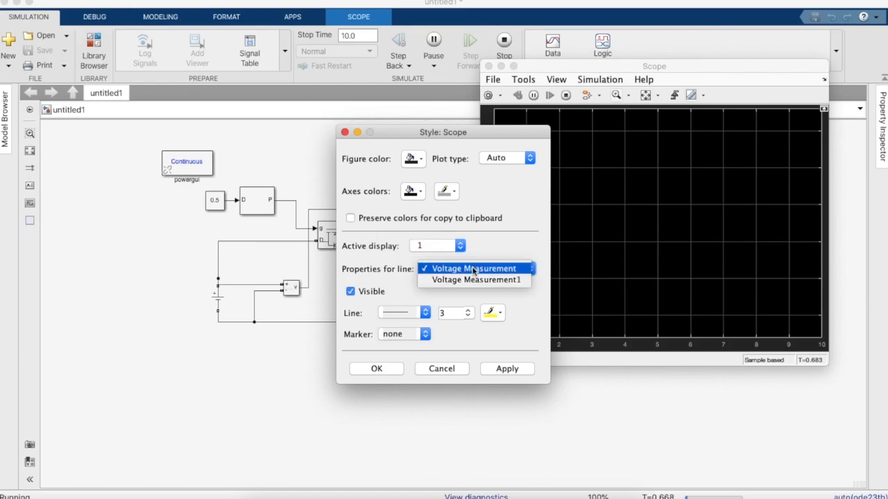
left_click(472, 268)
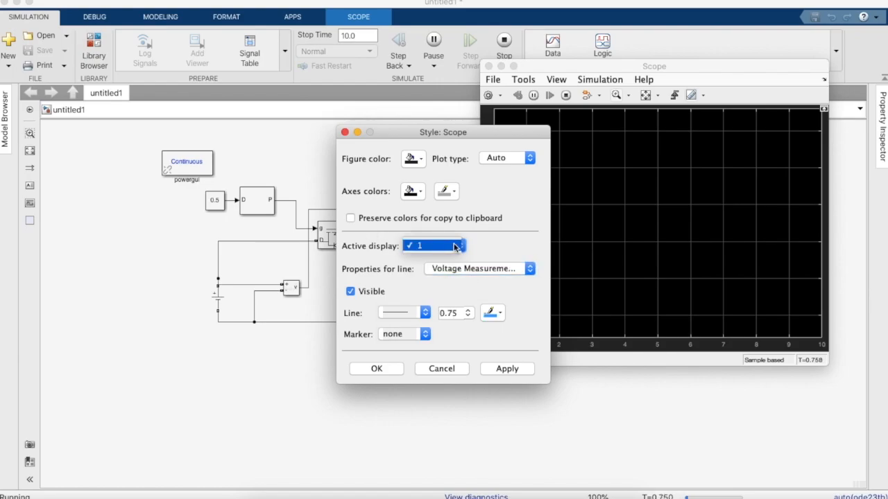
left_click(466, 312)
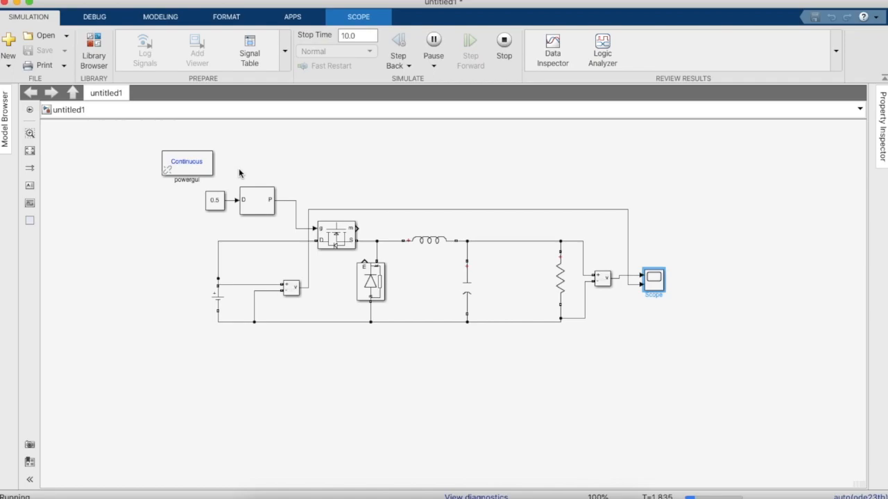
mouse_move(502, 39)
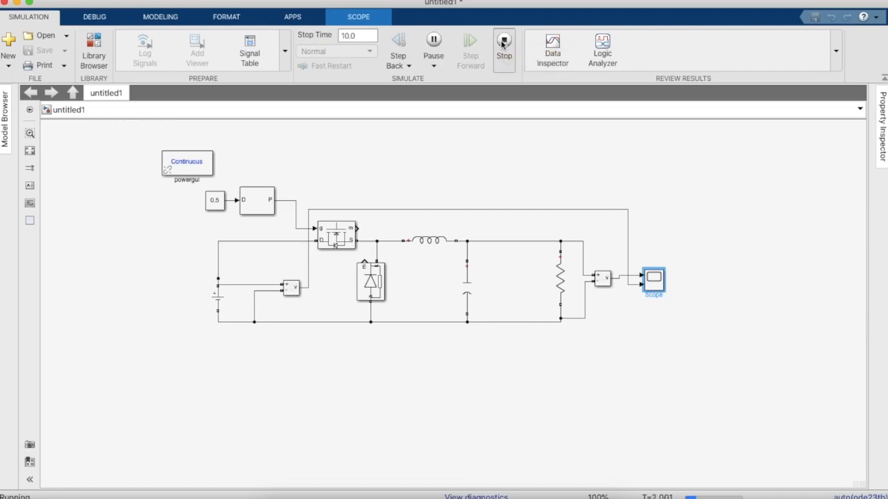
- Stop the running simulation from the Simulation tab
left_click(504, 40)
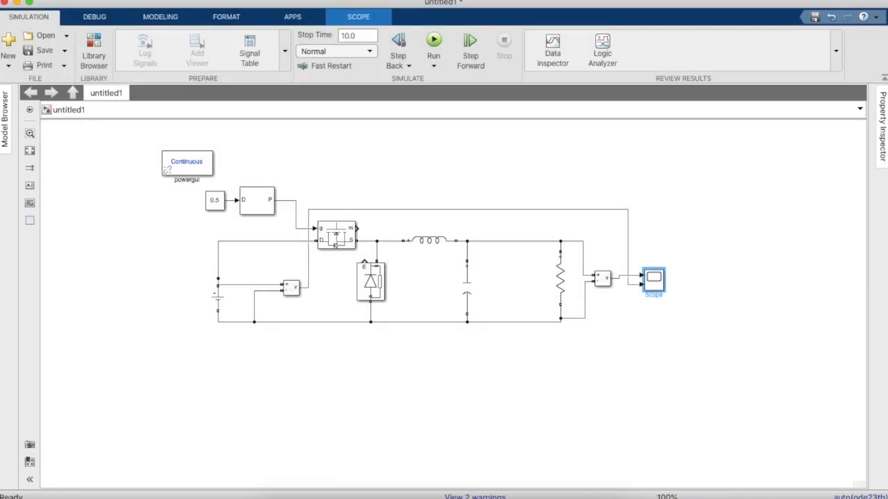